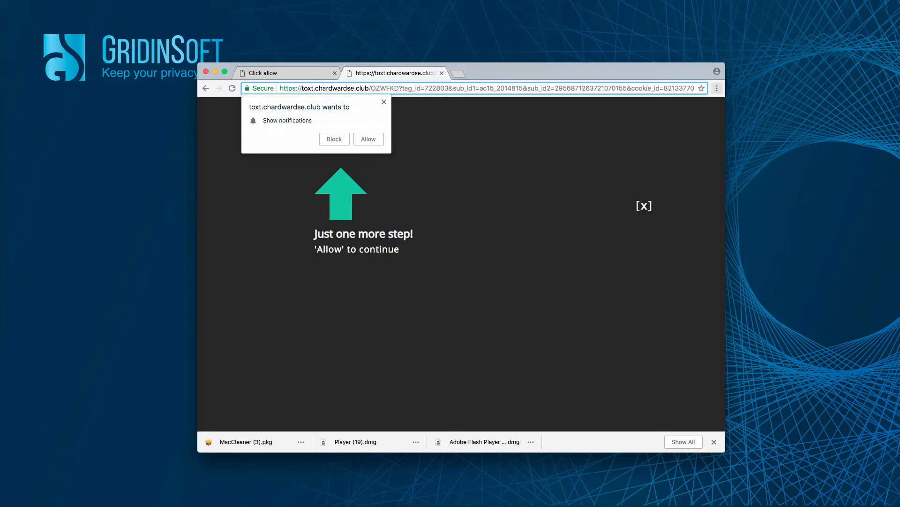
{"action": "mouse_move", "coordinate": [716, 88]}
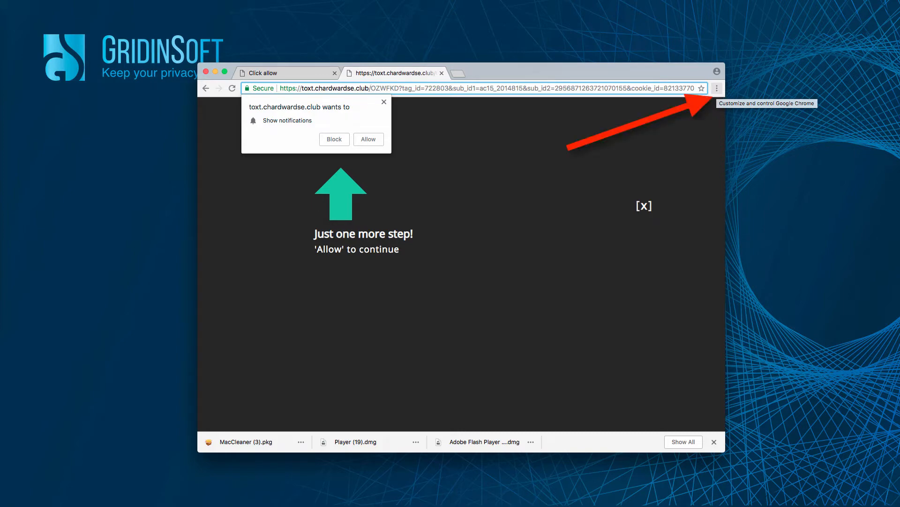
- Open Chrome Settings, expand Advanced and scroll down to Content settings
{"action": "left_click", "coordinate": [717, 88]}
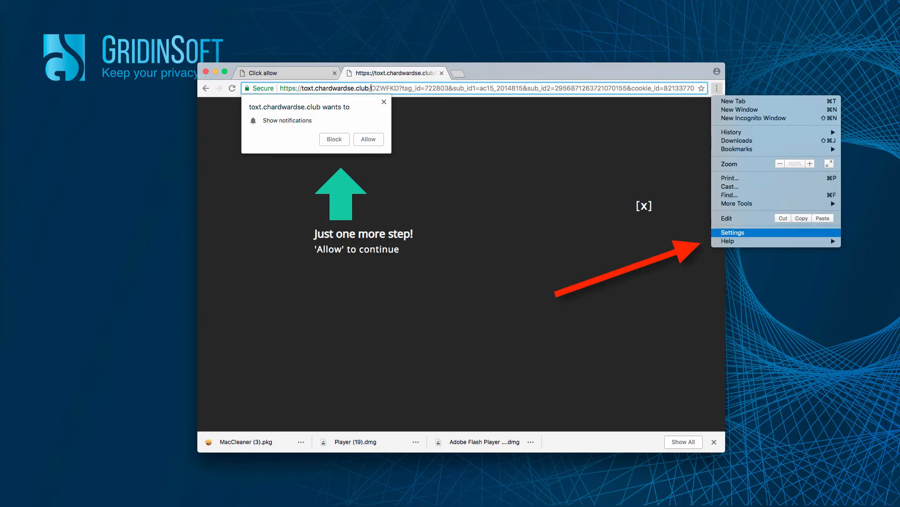
{"action": "left_click", "coordinate": [732, 232]}
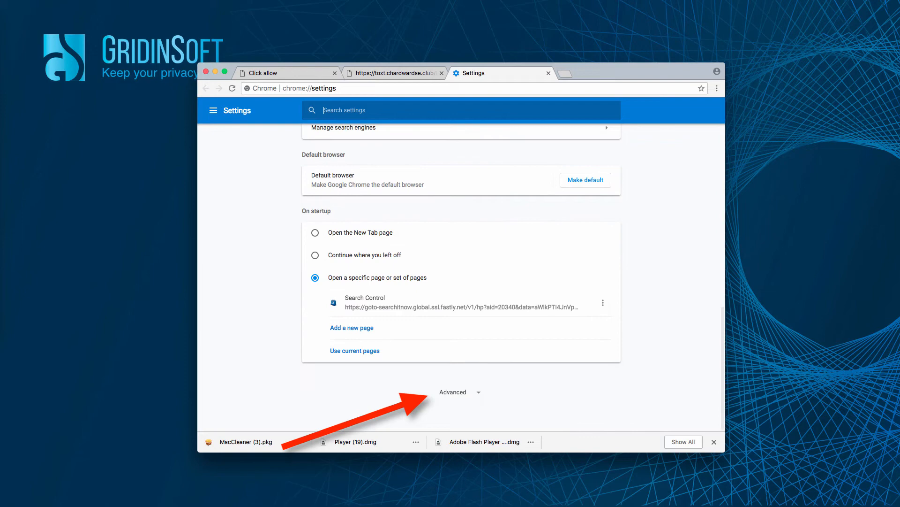
{"action": "left_click", "coordinate": [460, 391]}
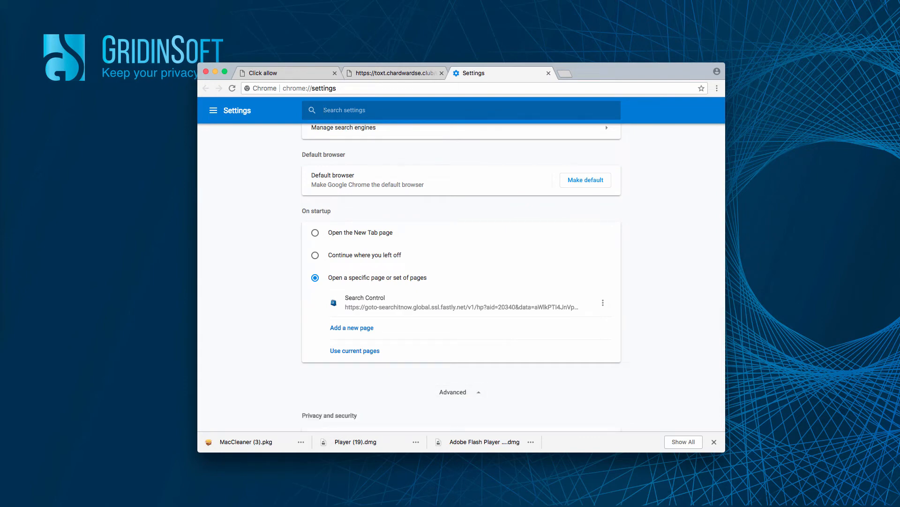
{"action": "scroll", "scroll_direction": "down", "scroll_amount": 3}
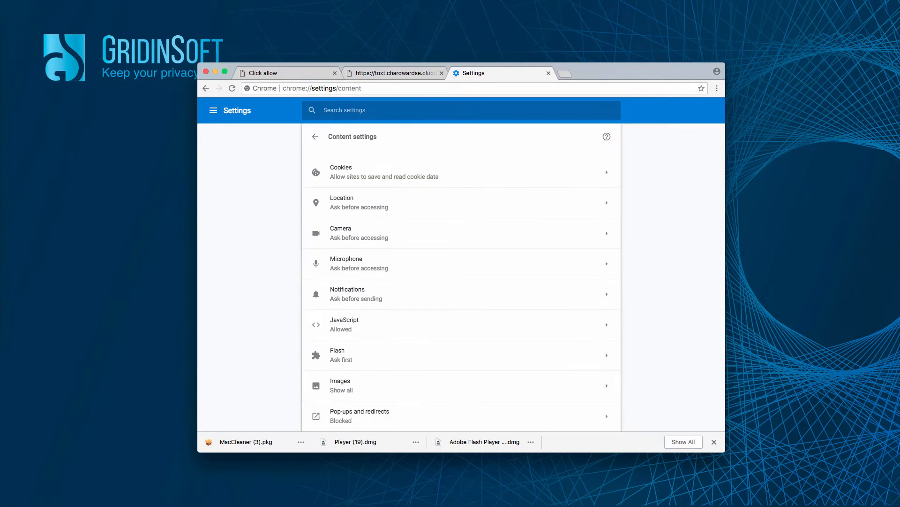
{"action": "scroll", "scroll_direction": "down", "scroll_amount": 3}
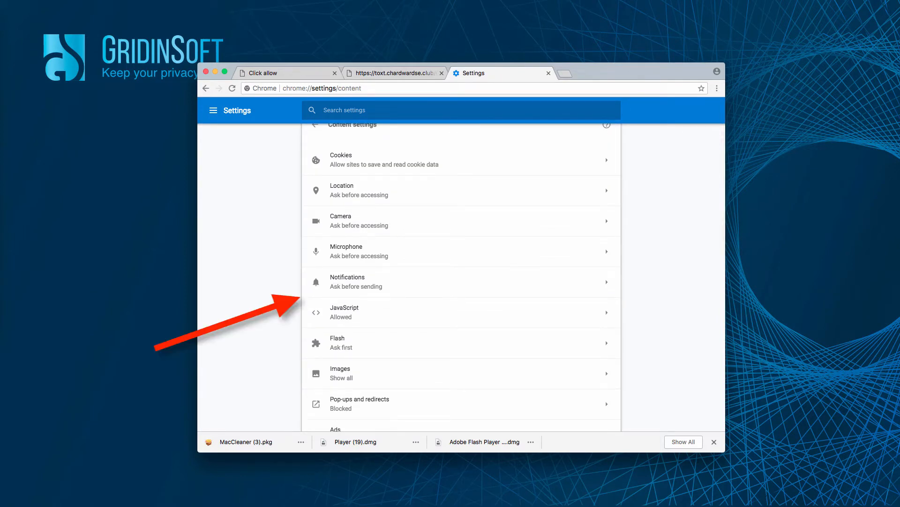
- Remove chardwardse.club, v1.daypush.com, v3.daypush.com and fiecob.com from the Notifications permission list
{"action": "left_click", "coordinate": [347, 281]}
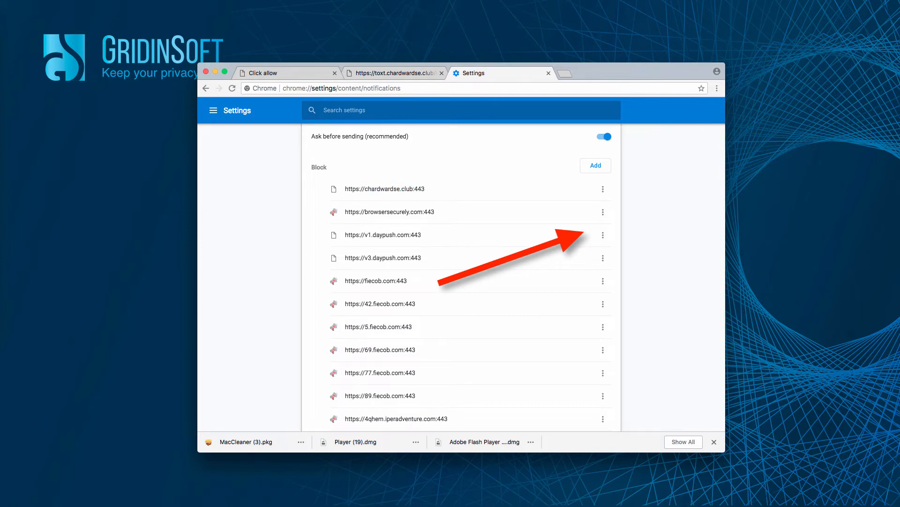
{"action": "mouse_move", "coordinate": [602, 212]}
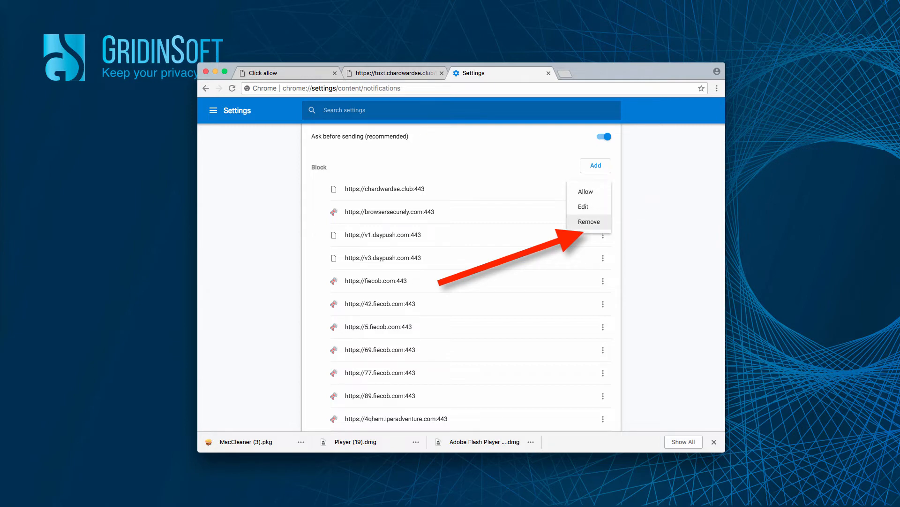
{"action": "left_click", "coordinate": [588, 222]}
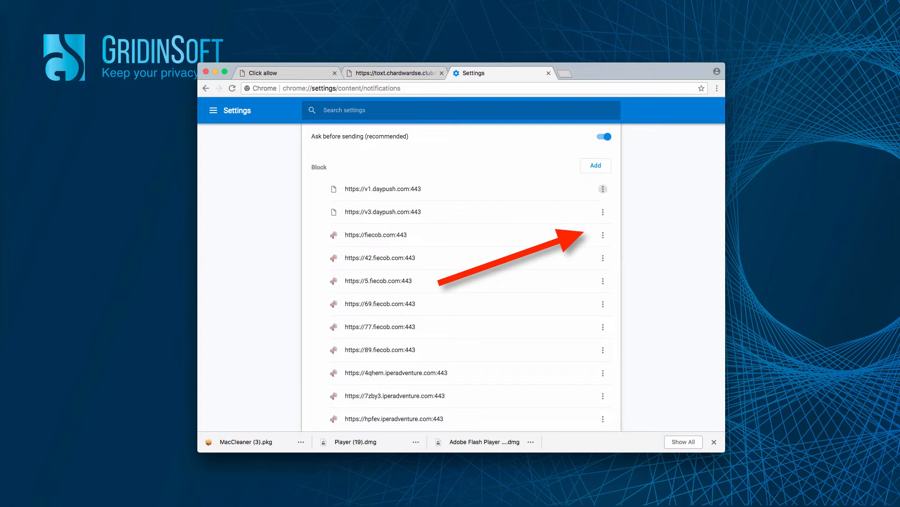
{"action": "left_click", "coordinate": [602, 189]}
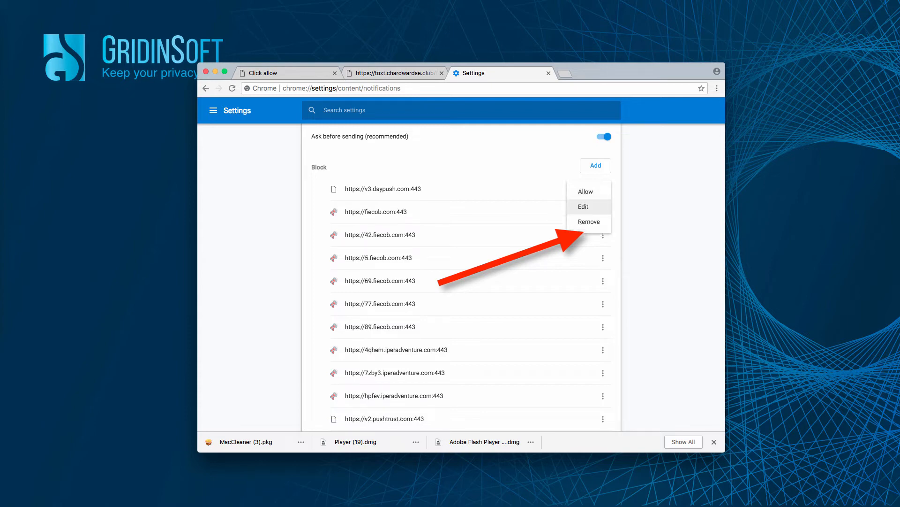
{"action": "left_click", "coordinate": [588, 222]}
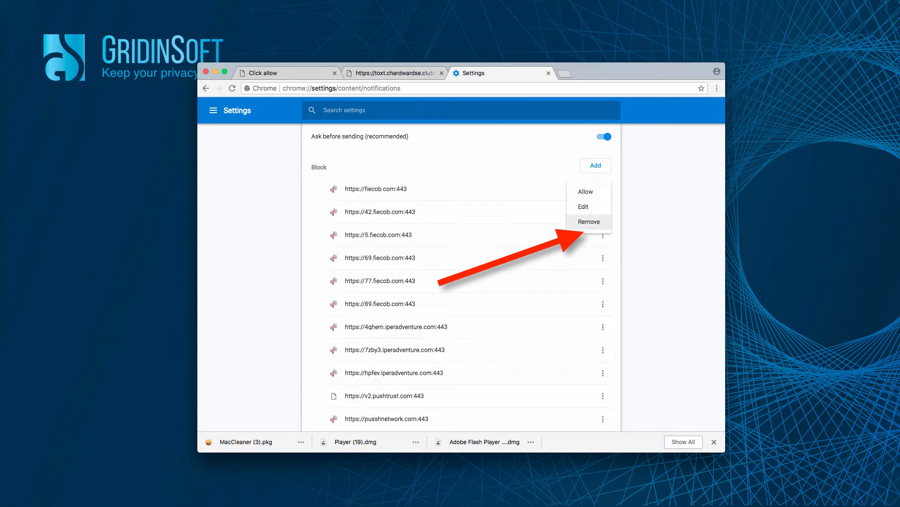
{"action": "left_click", "coordinate": [588, 221]}
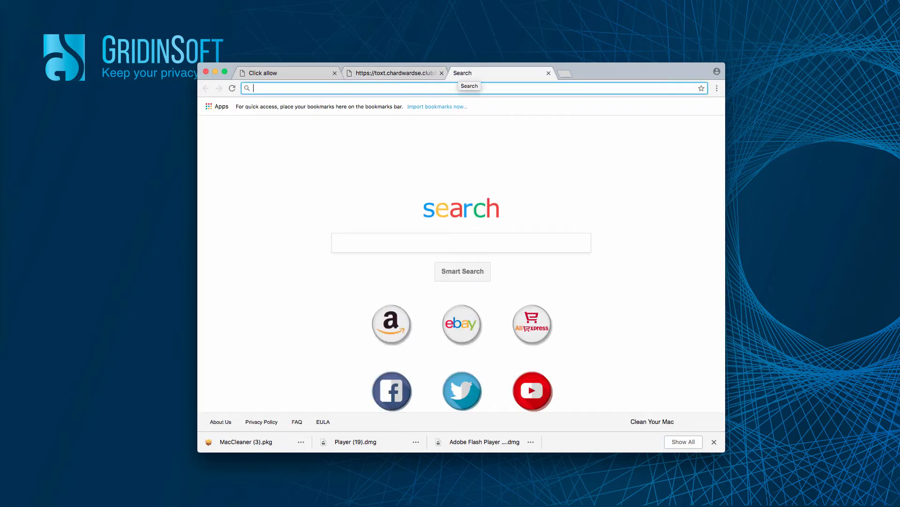
- Go to the system-tips.net removal-tool page from the 'remova' address-bar suggestion
{"action": "type", "text": "remova"}
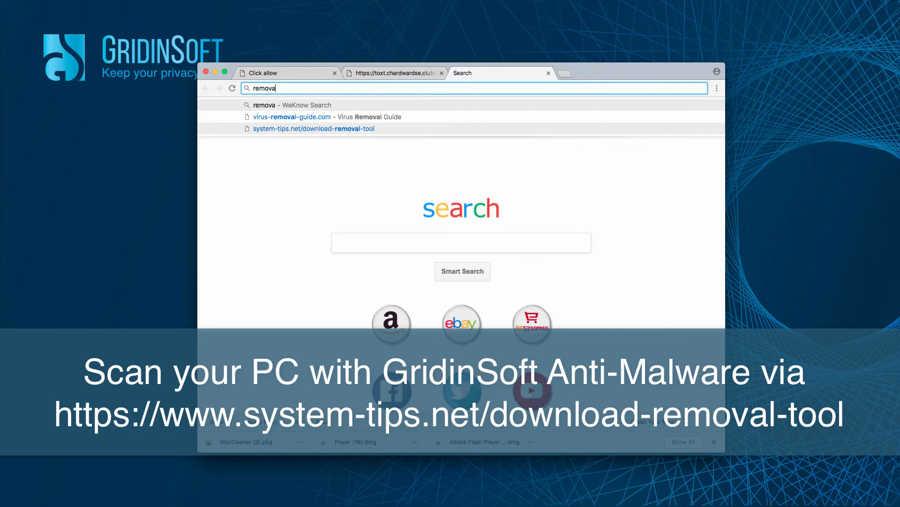
{"action": "left_click", "coordinate": [314, 129]}
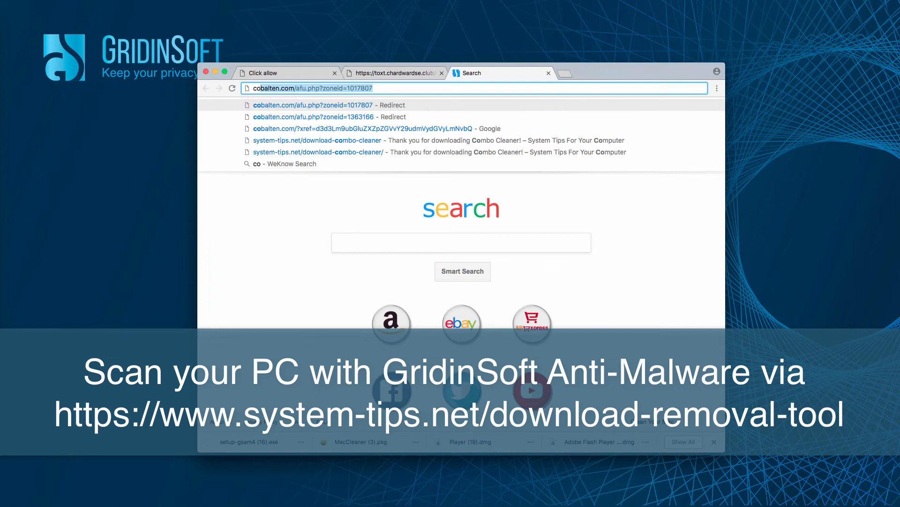
- Load the system-tips.net Combo Cleaner download page from the 'como' address-bar suggestion
{"action": "type", "text": "como"}
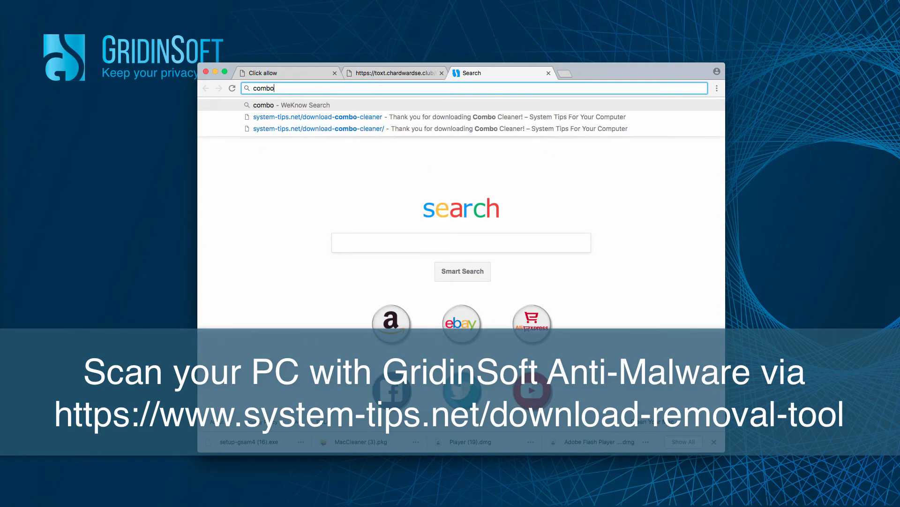
{"action": "left_click", "coordinate": [318, 116]}
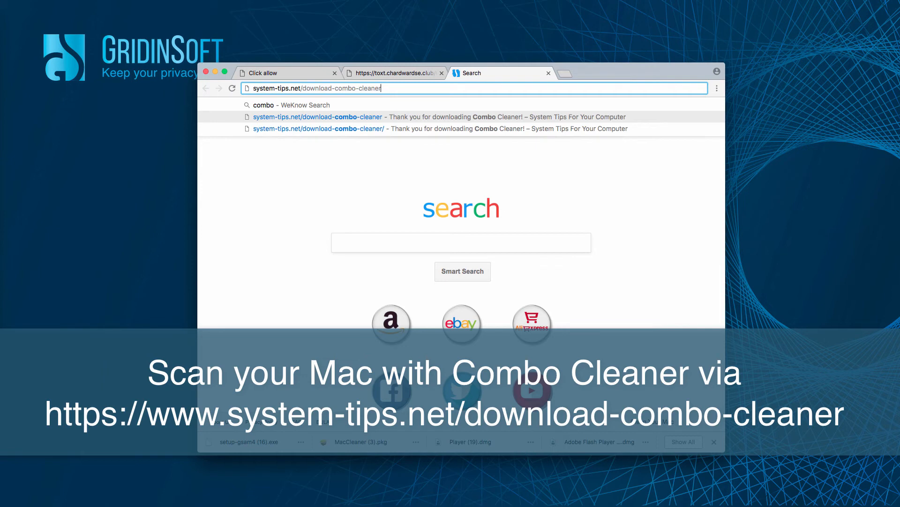
{"action": "left_click", "coordinate": [317, 117]}
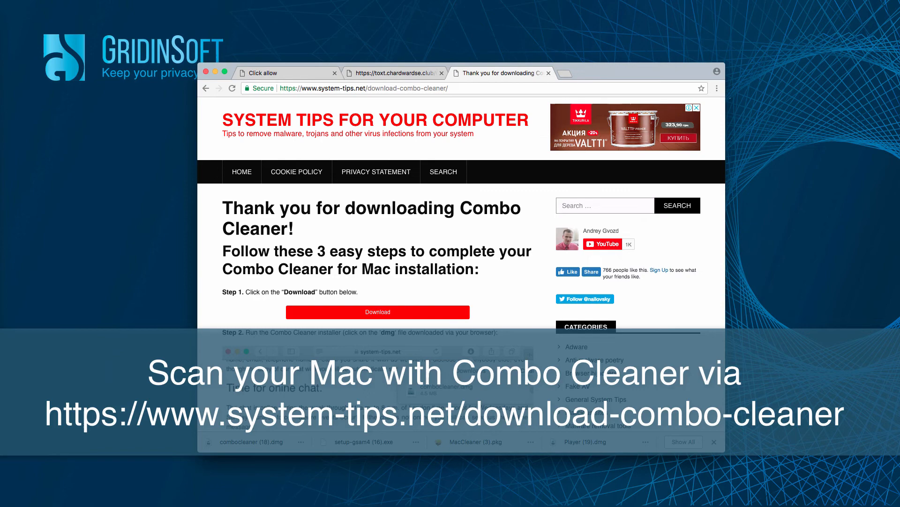
{"action": "left_click", "coordinate": [717, 88]}
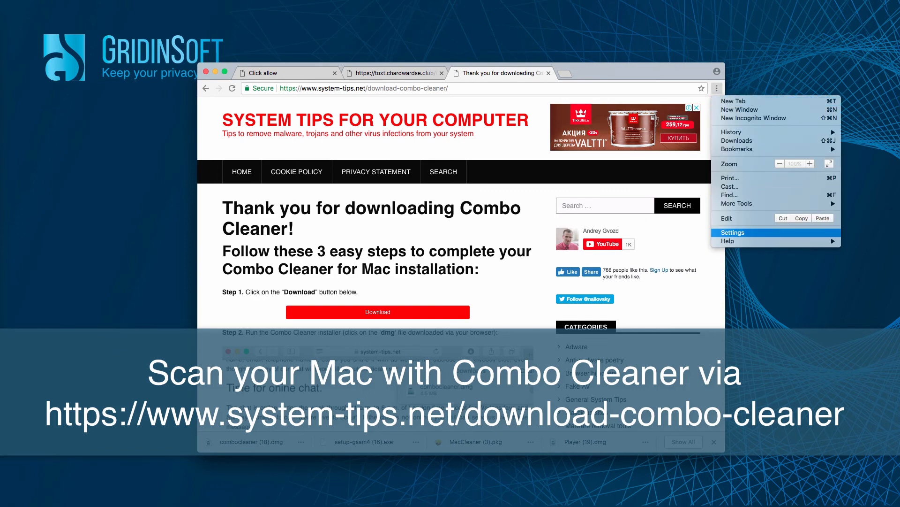